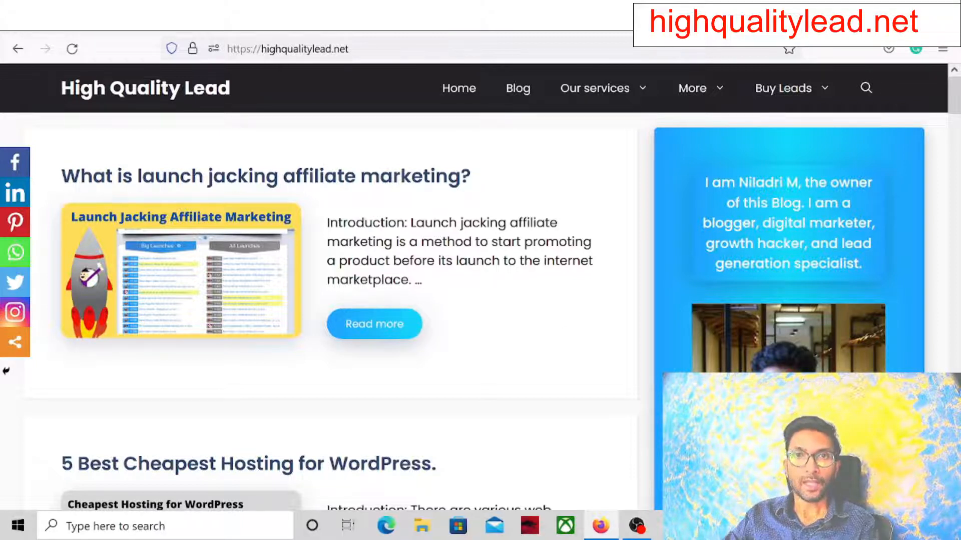
- Scroll down through the page while the GetResponse dashboard loads in Firefox
{"action": "scroll", "scroll_direction": "down", "scroll_amount": 3}
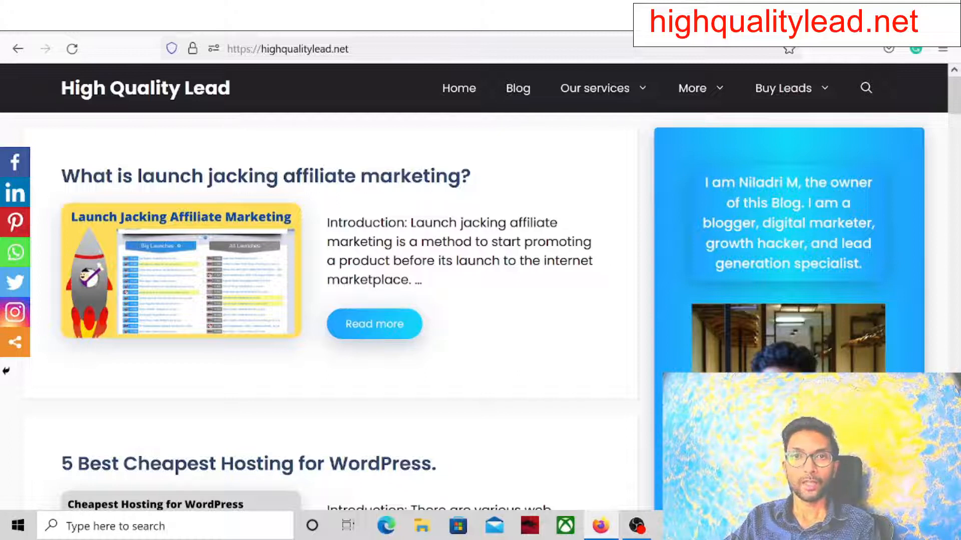
{"action": "mouse_move", "coordinate": [501, 288]}
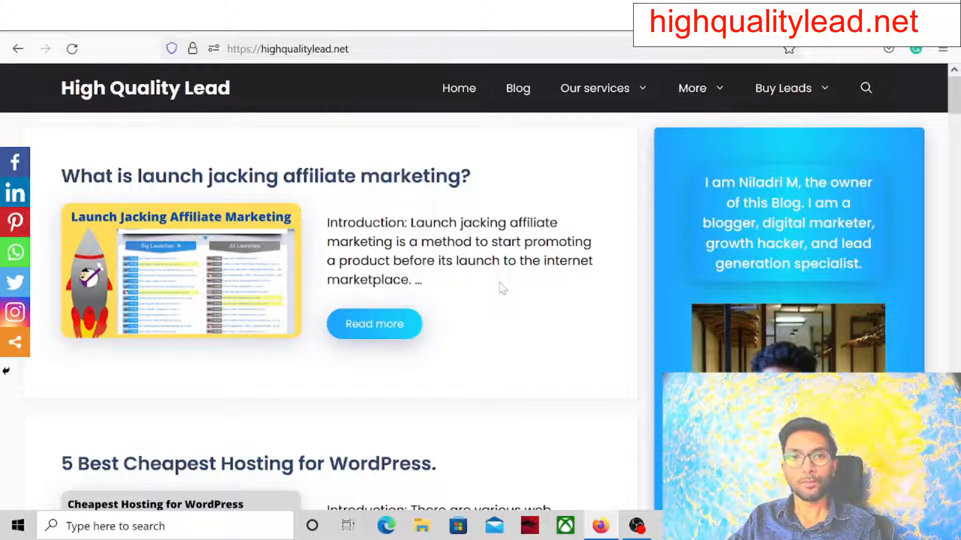
{"action": "scroll", "scroll_direction": "down", "scroll_amount": 3}
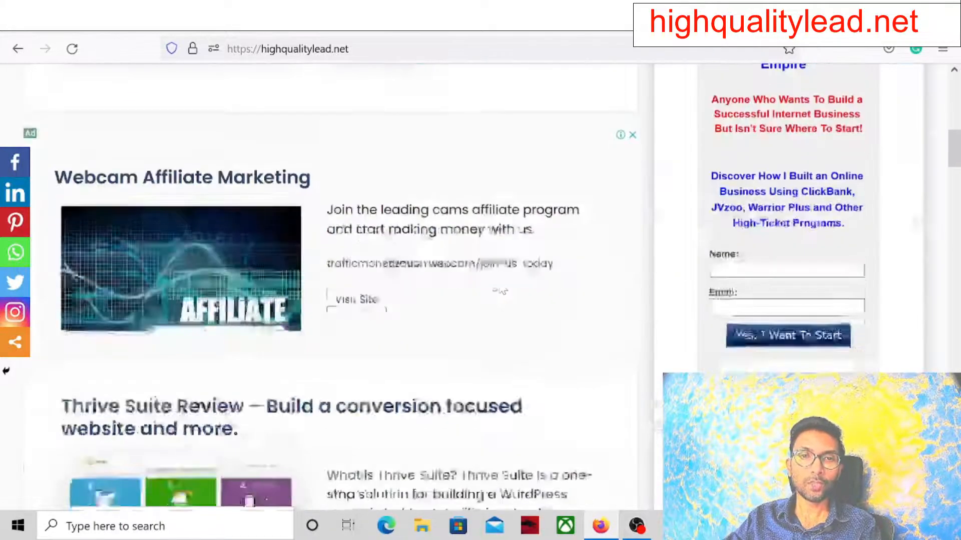
{"action": "scroll", "scroll_direction": "down", "scroll_amount": 3}
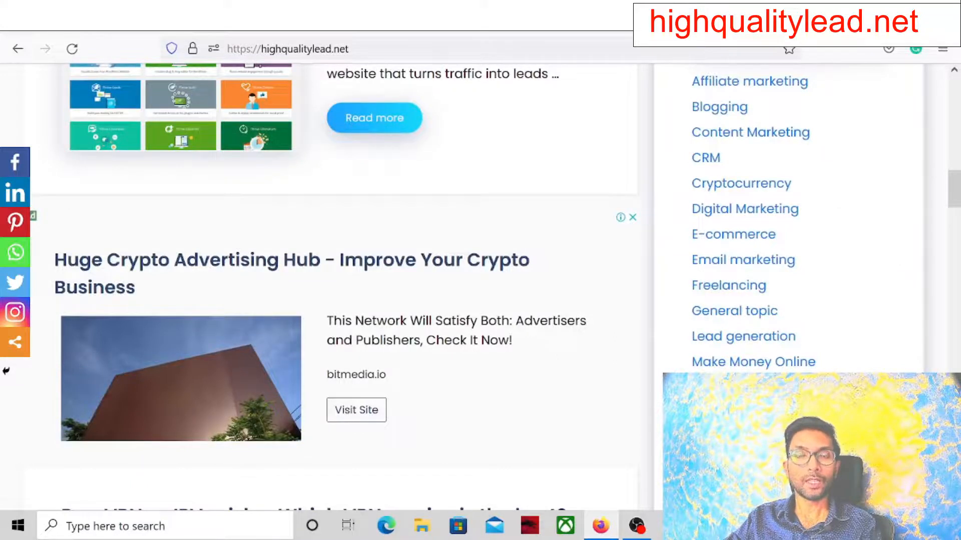
{"action": "scroll", "scroll_direction": "down", "scroll_amount": 3}
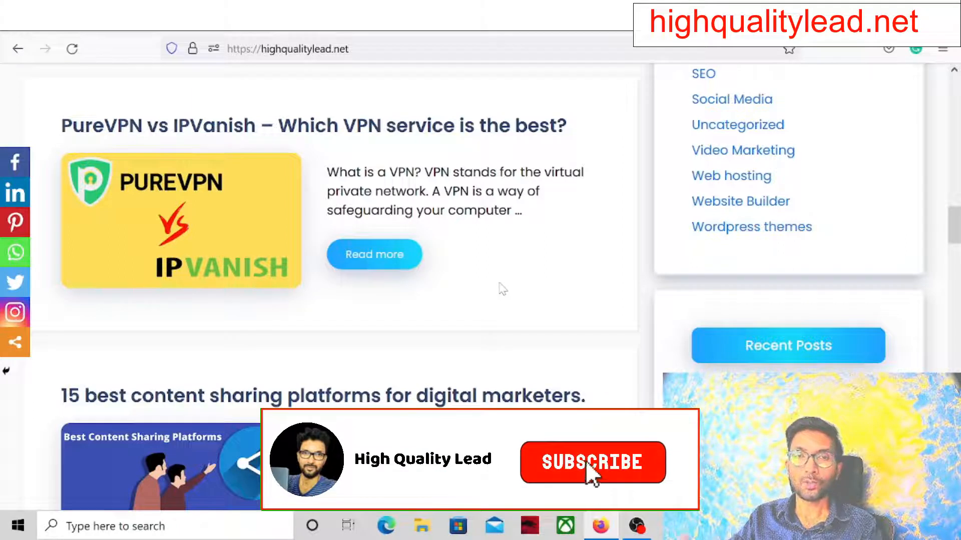
{"action": "scroll", "scroll_direction": "down", "scroll_amount": 3}
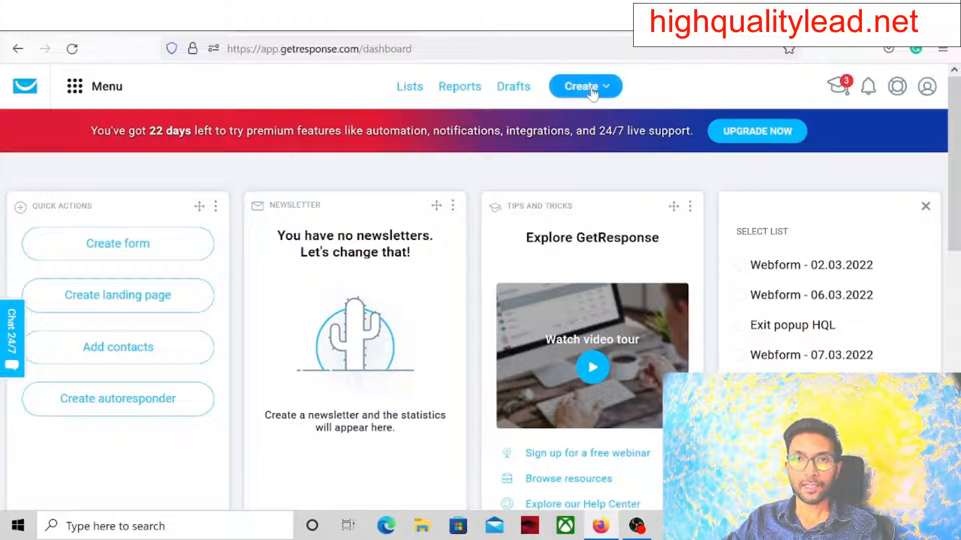
- Start a new Exit Popup signup form from the Create menu, then switch to the Google Docs copy
{"action": "left_click", "coordinate": [583, 86]}
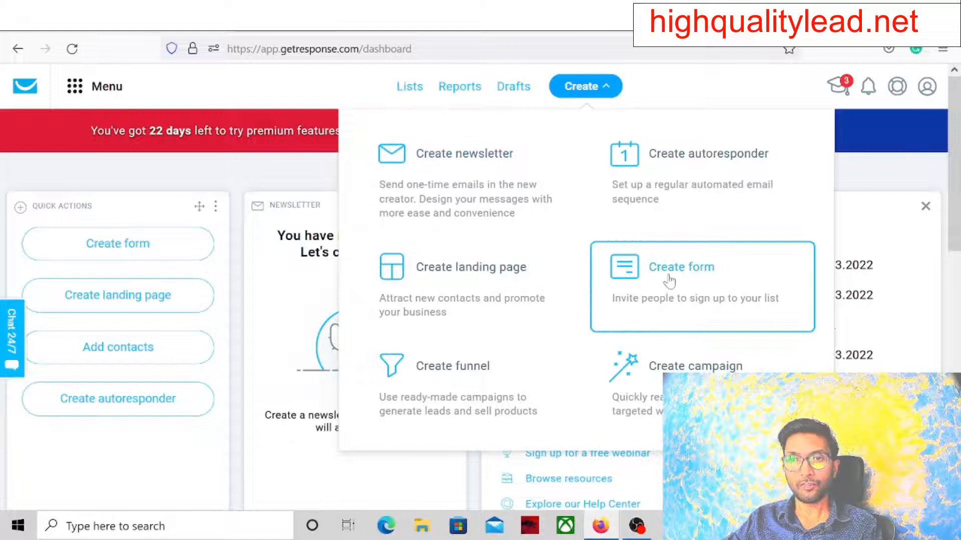
{"action": "left_click", "coordinate": [680, 266]}
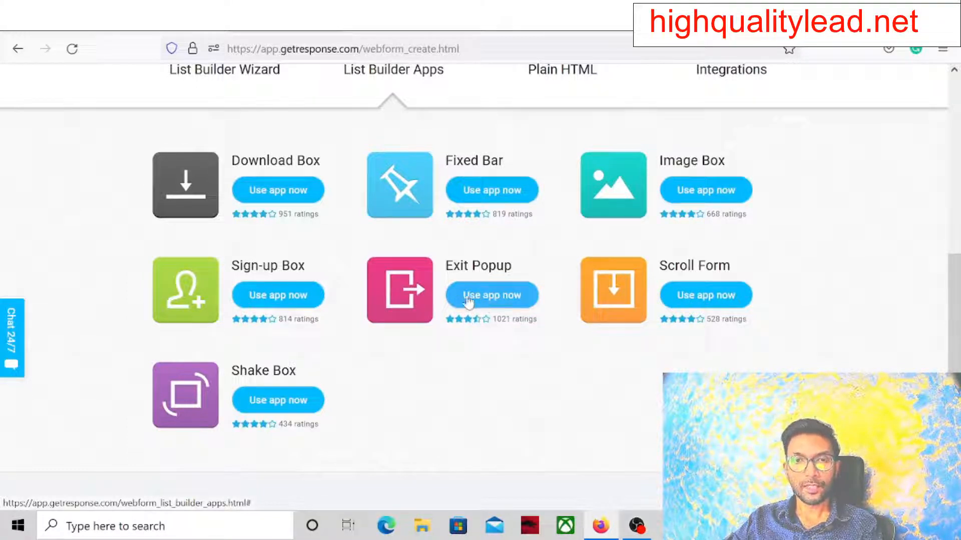
{"action": "left_click", "coordinate": [491, 294]}
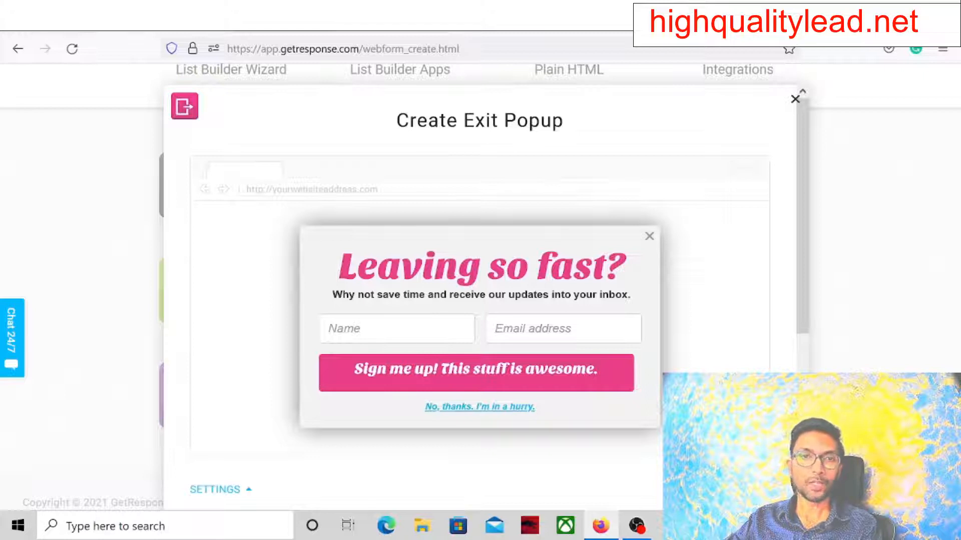
{"action": "left_click", "coordinate": [481, 267]}
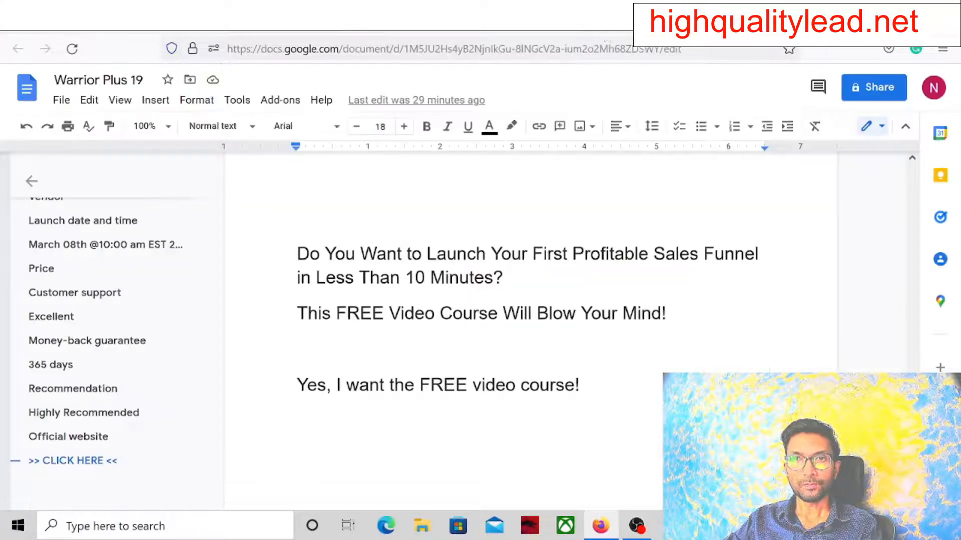
- Select the funnel headline and FREE video course subheading in the Google Doc for copying
{"action": "left_click_drag", "start_coordinate": [297, 254], "coordinate": [501, 277]}
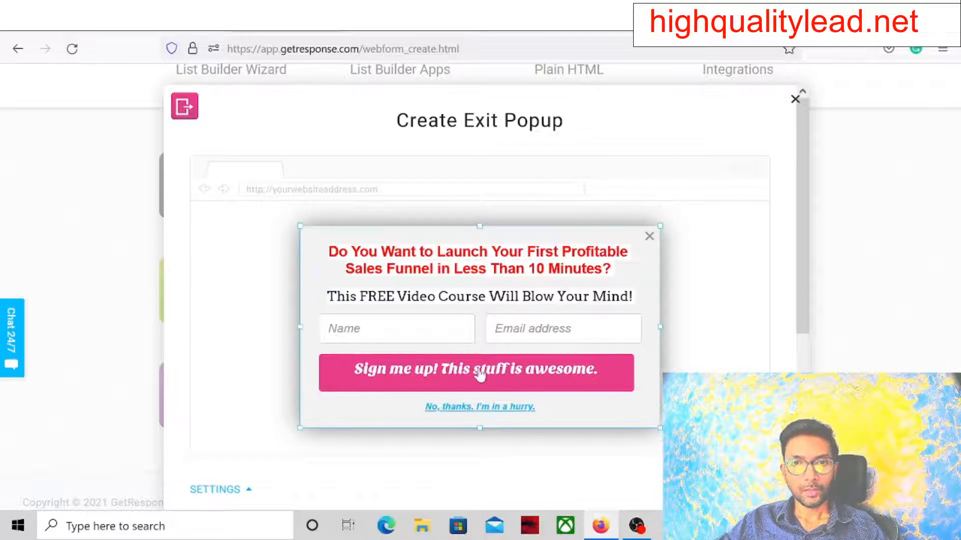
- Select the Sign me up button and give it a blue background colour
{"action": "left_click", "coordinate": [478, 372]}
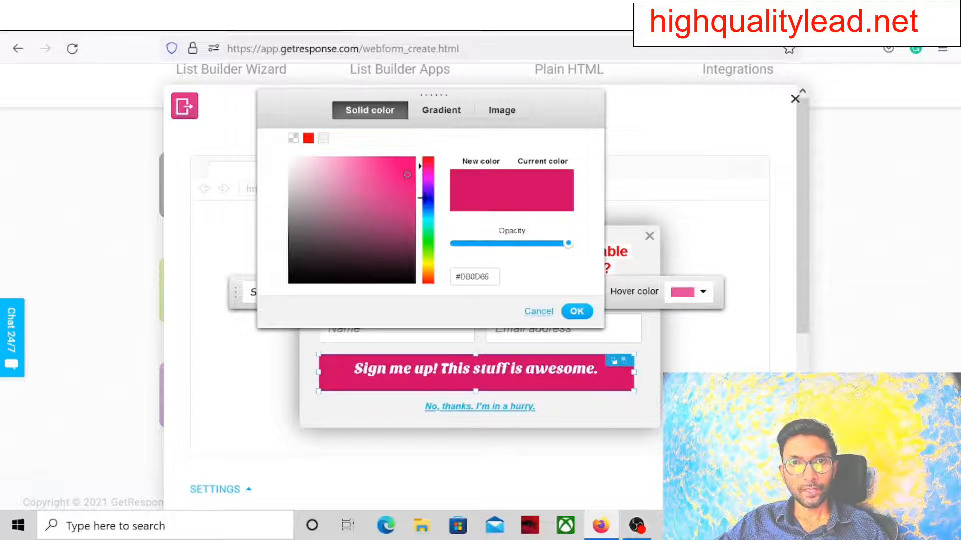
{"action": "left_click", "coordinate": [427, 208]}
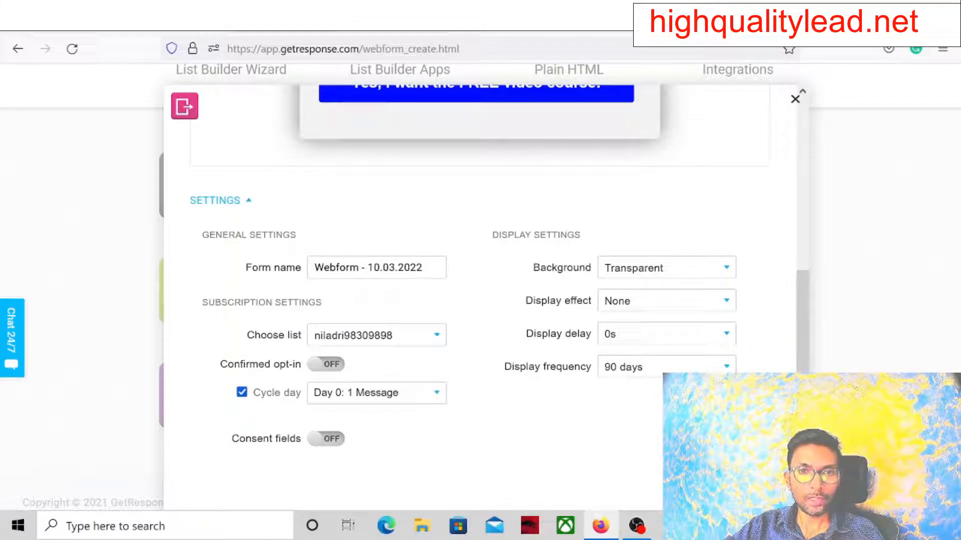
- Rename the form to 'optin form' and choose a new Display frequency value
{"action": "triple_click", "coordinate": [376, 268]}
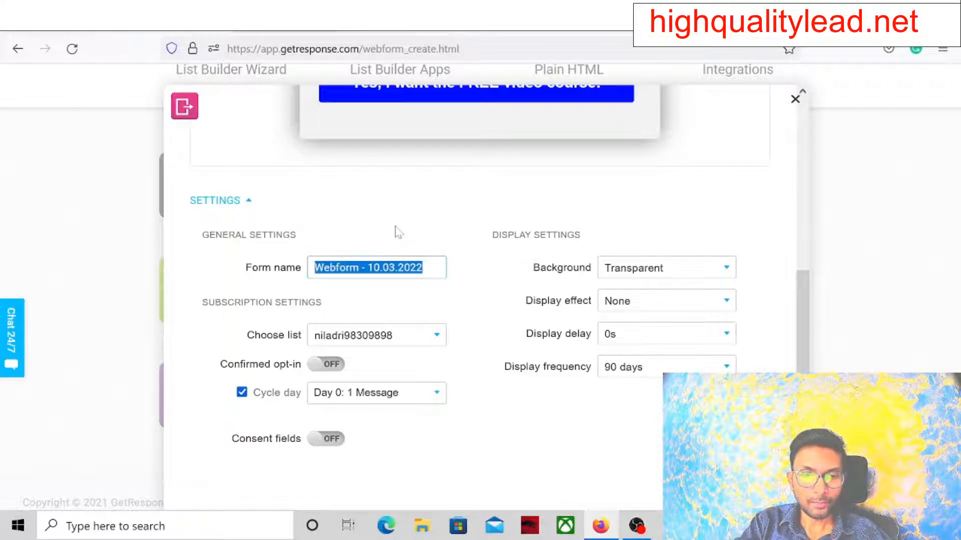
{"action": "type", "text": "optin form"}
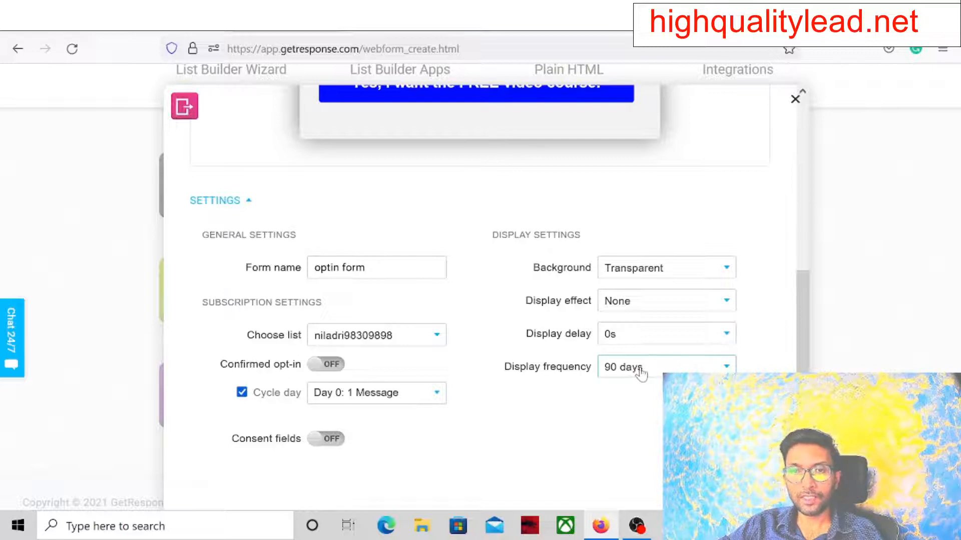
{"action": "left_click", "coordinate": [664, 366]}
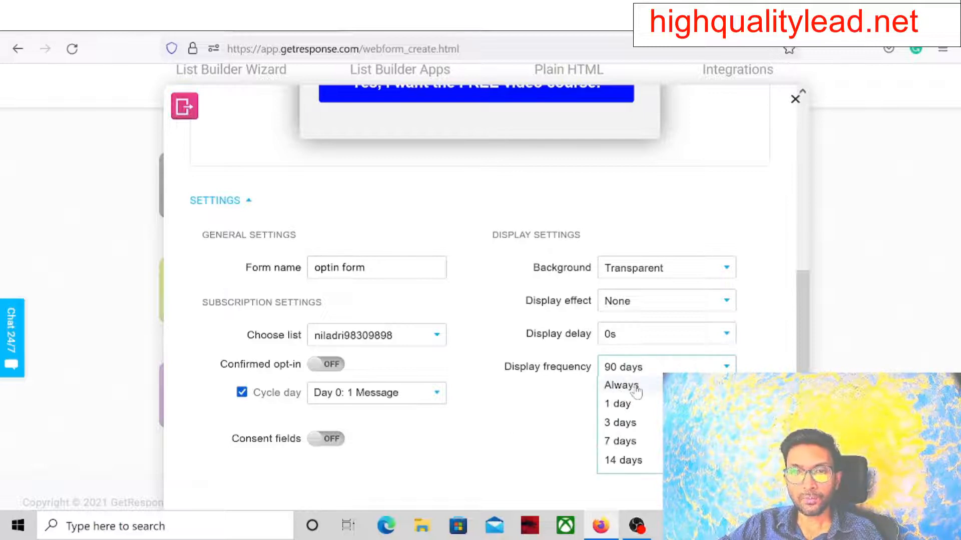
{"action": "mouse_move", "coordinate": [620, 404]}
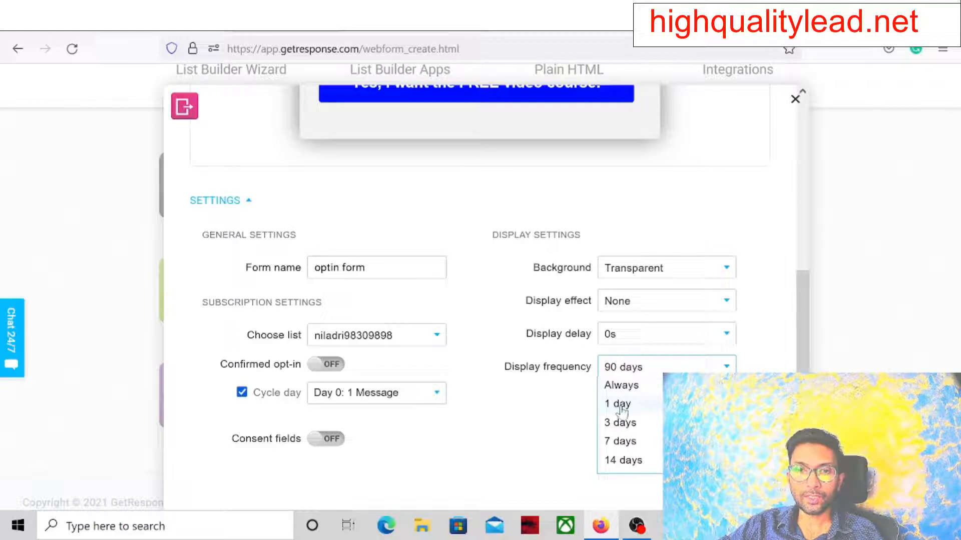
{"action": "left_click", "coordinate": [621, 384]}
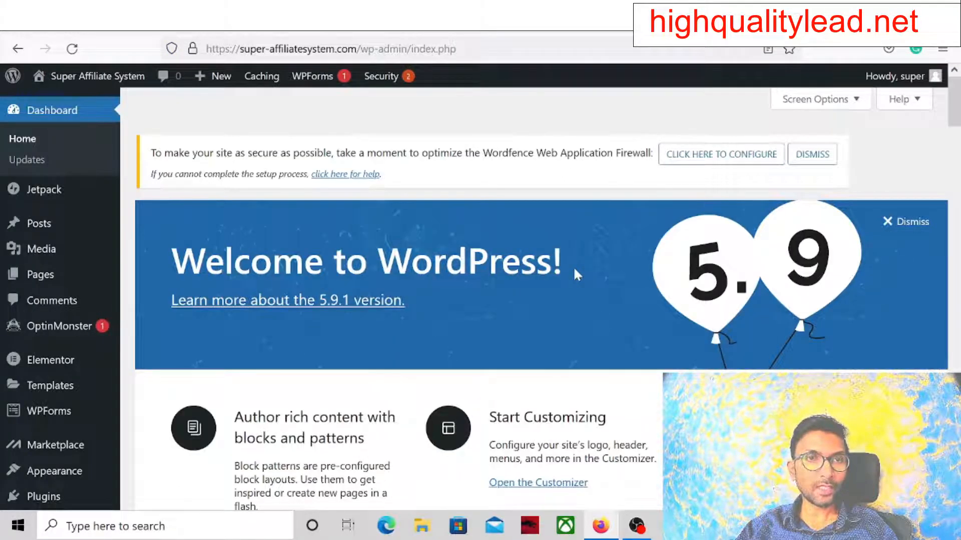
{"action": "mouse_move", "coordinate": [159, 367]}
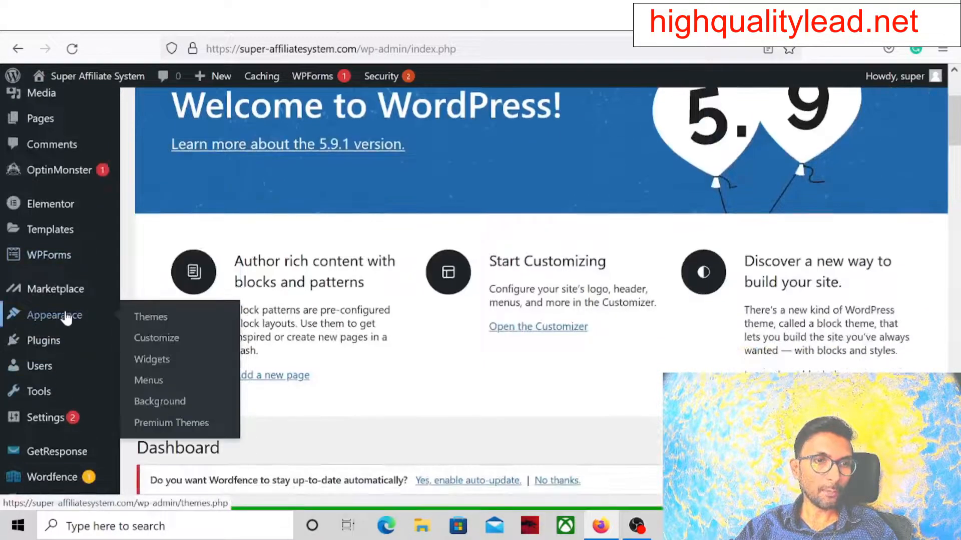
{"action": "mouse_move", "coordinate": [151, 359]}
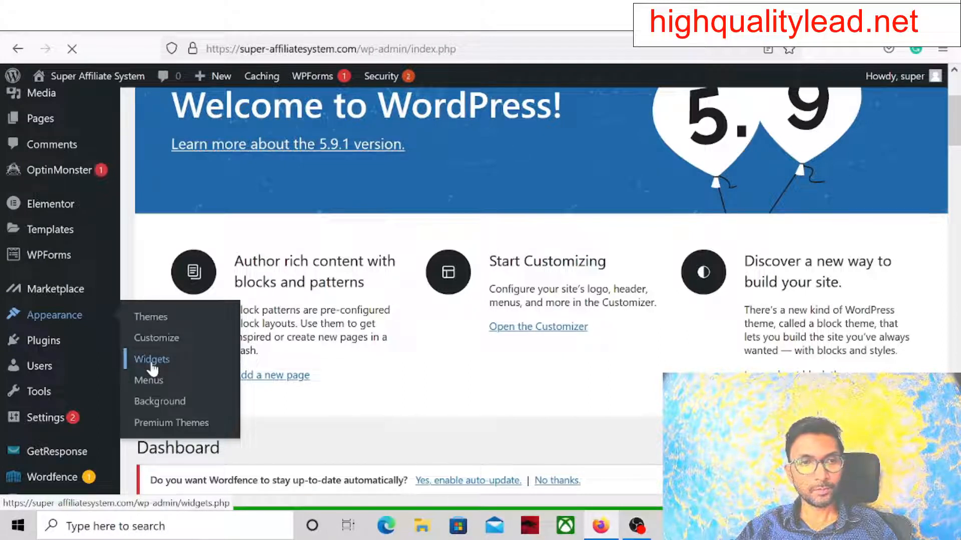
- Add a Custom HTML block with the GetResponse webform script to the Footer widget area and update it
{"action": "left_click", "coordinate": [151, 359]}
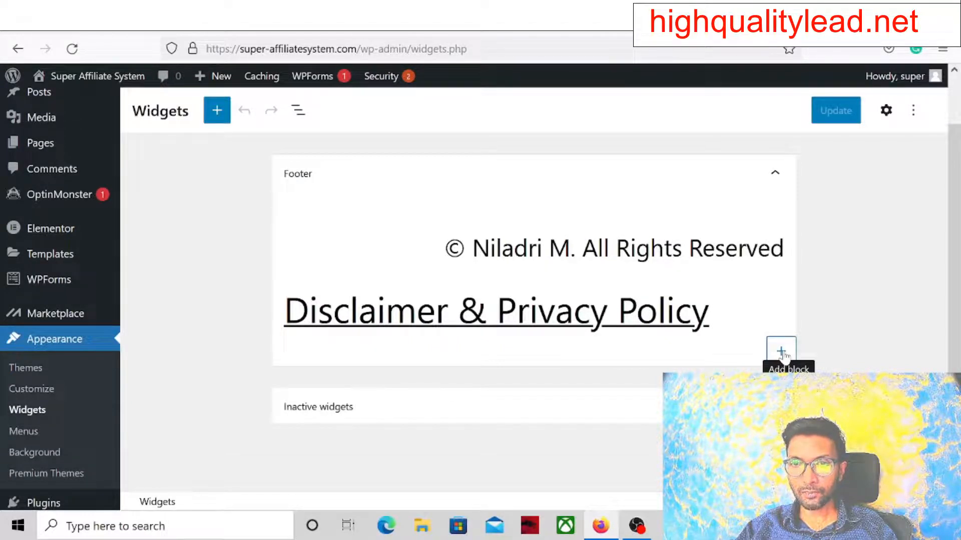
{"action": "left_click", "coordinate": [780, 351]}
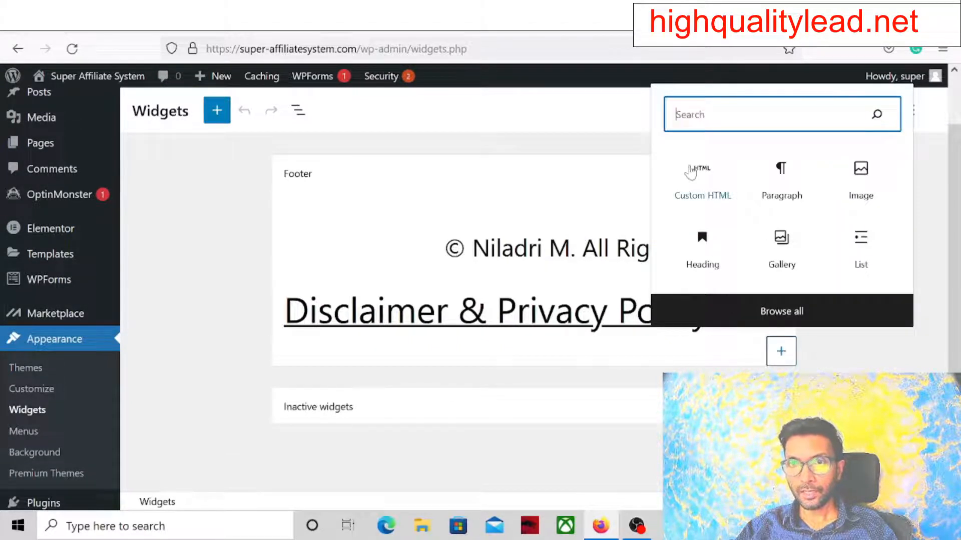
{"action": "left_click", "coordinate": [702, 178]}
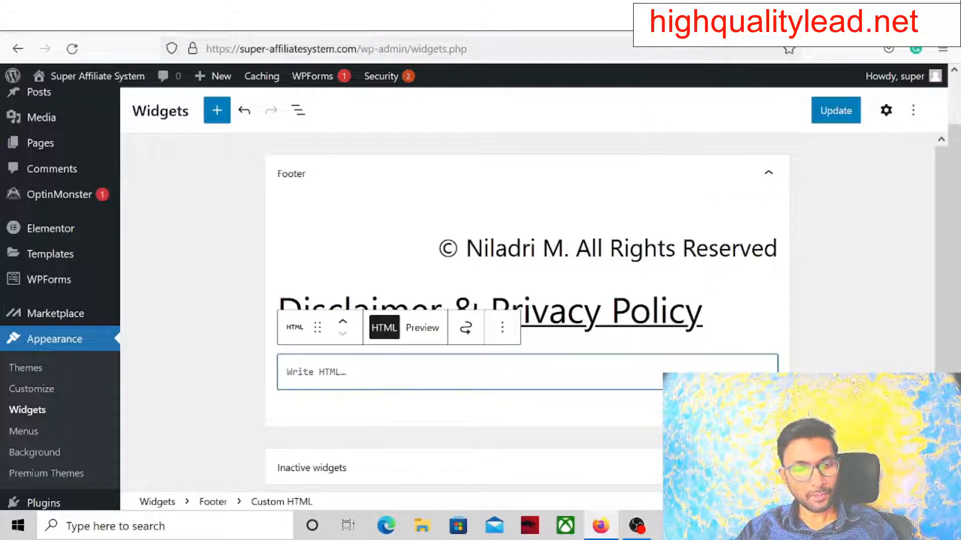
{"action": "type", "text": "<script type=\"text/javascript\" src=\"https://app.getresponse.com/view_webform_v2.js?u=QmGfE&webforms_id=52787802\"></script>"}
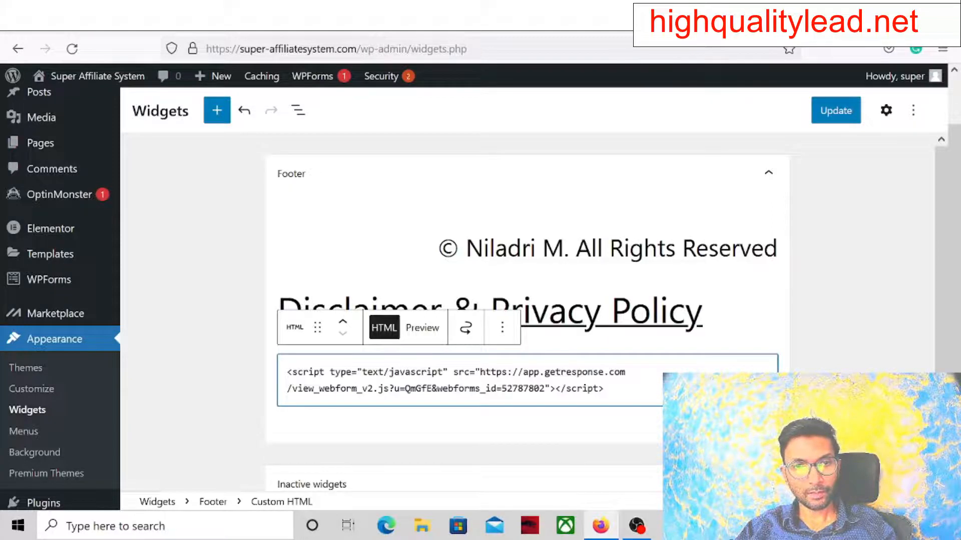
{"action": "left_click", "coordinate": [834, 110]}
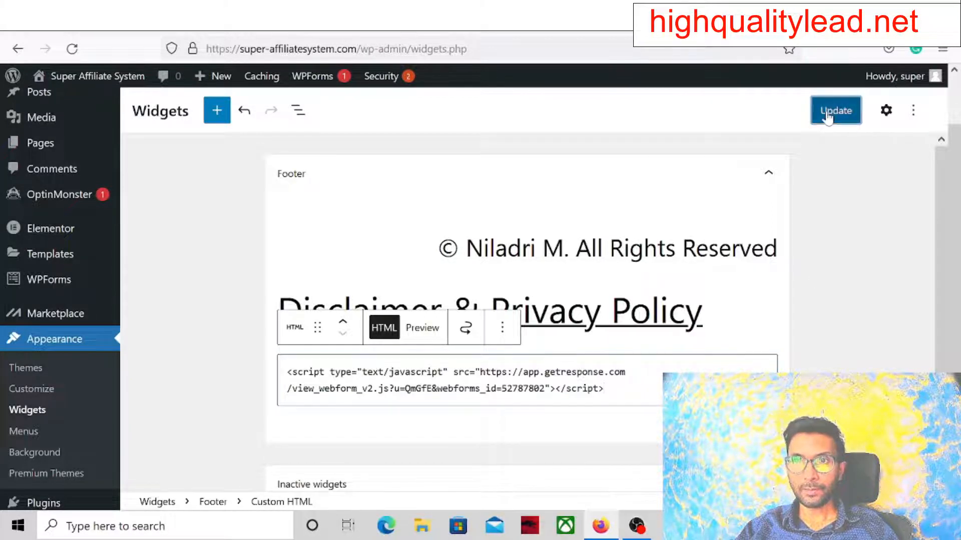
{"action": "left_click", "coordinate": [835, 110]}
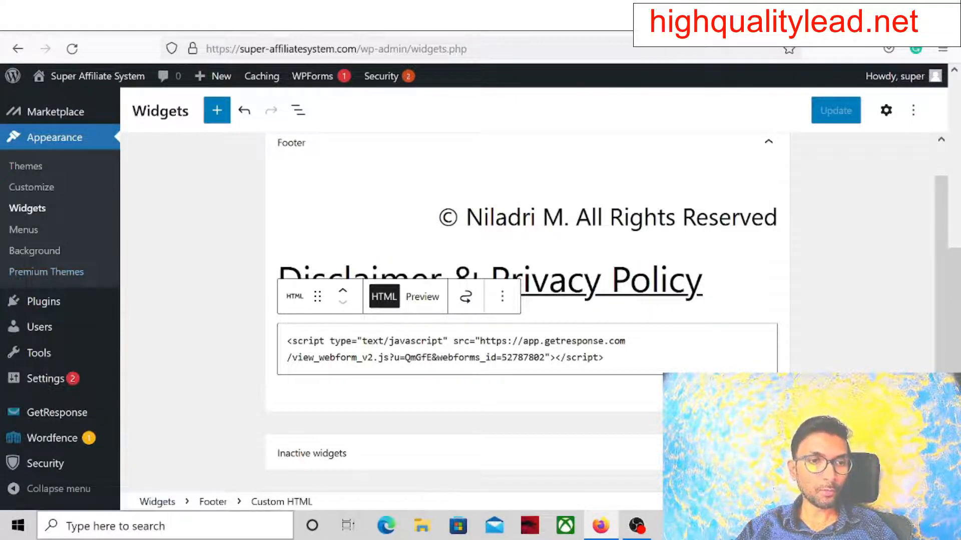
{"action": "mouse_move", "coordinate": [44, 301]}
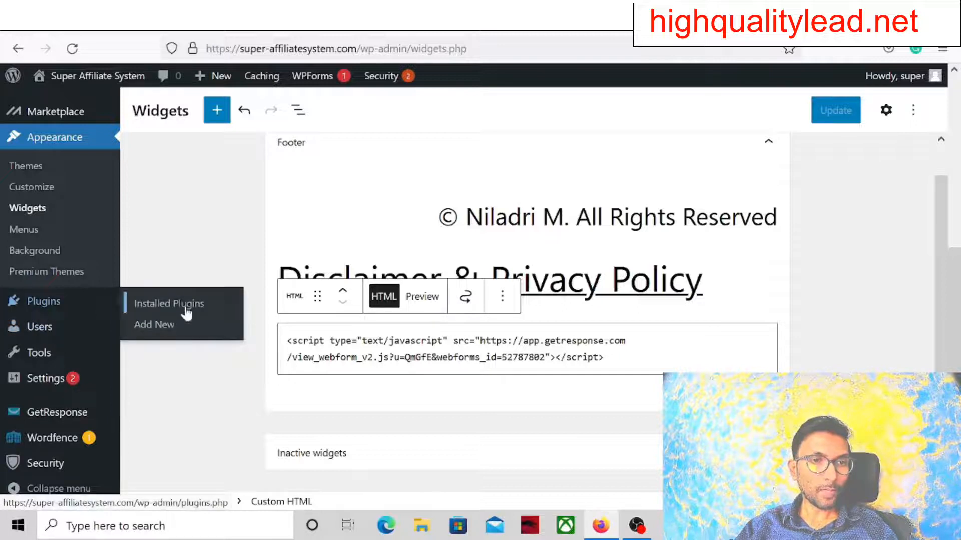
- Search the plugin directory for 'getresponse' and review the results showing GetResponse for WordPress active
{"action": "left_click", "coordinate": [154, 324]}
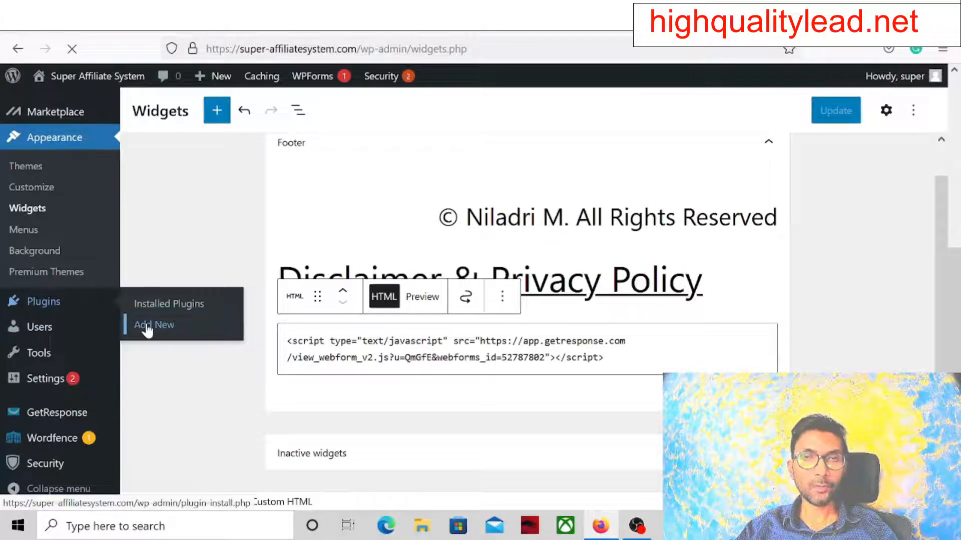
{"action": "left_click", "coordinate": [153, 325]}
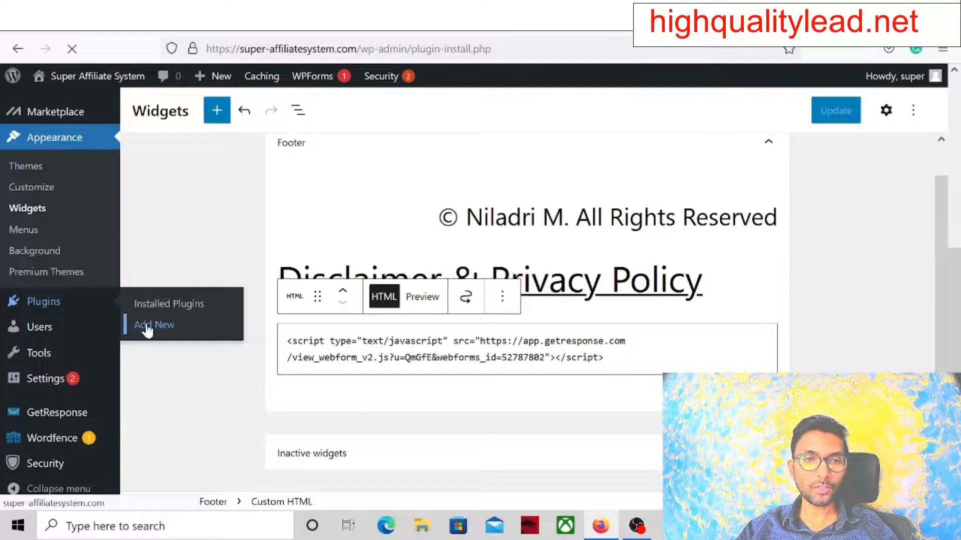
{"action": "left_click", "coordinate": [154, 324]}
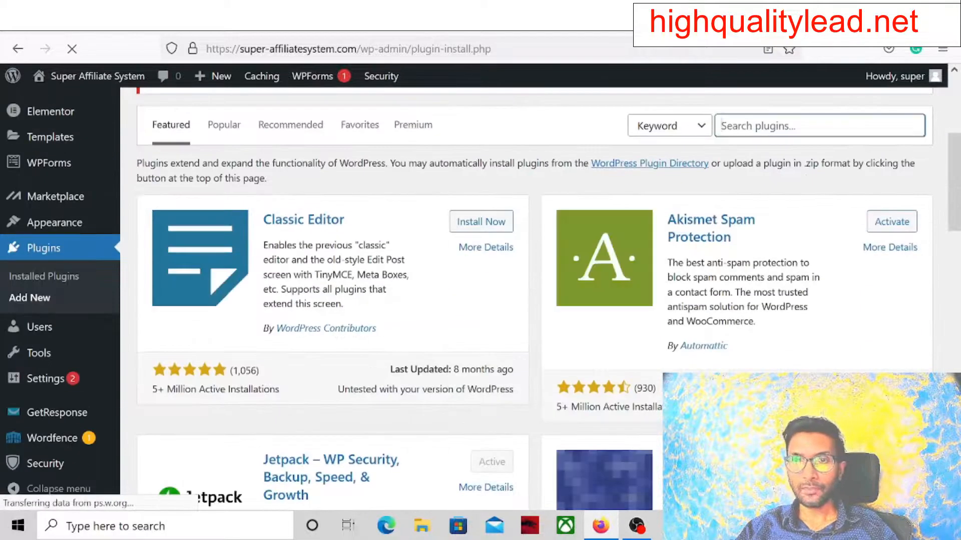
{"action": "type", "text": "getresponse"}
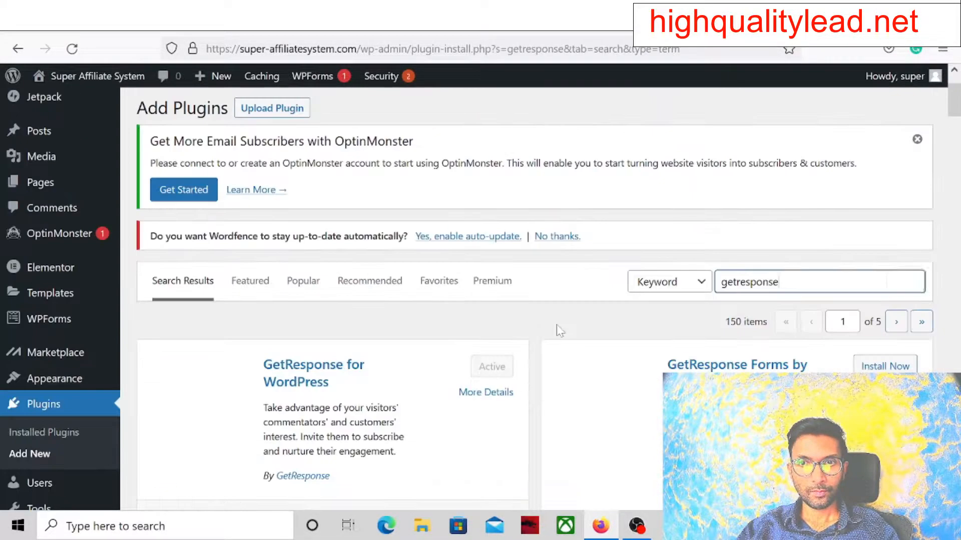
{"action": "scroll", "scroll_direction": "down", "scroll_amount": 3}
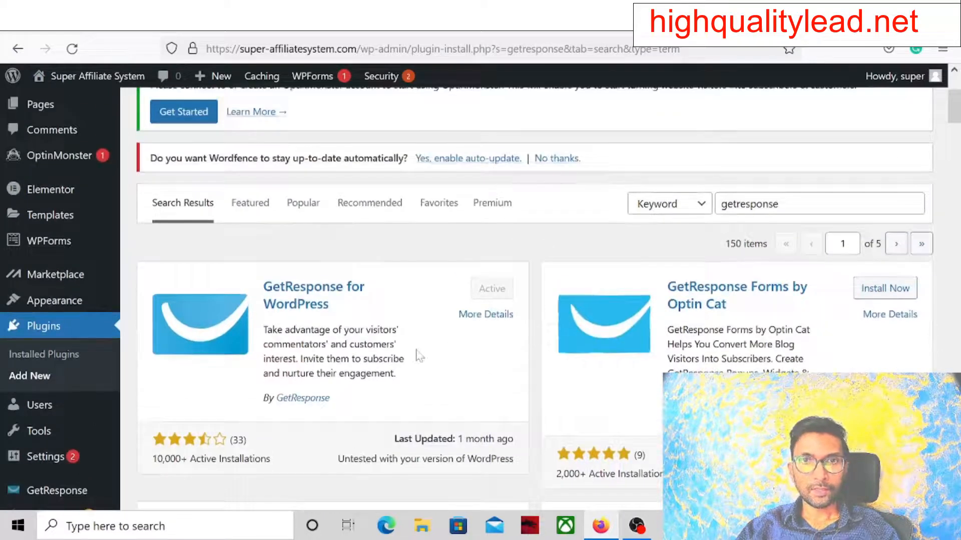
{"action": "scroll", "scroll_direction": "down", "scroll_amount": 3}
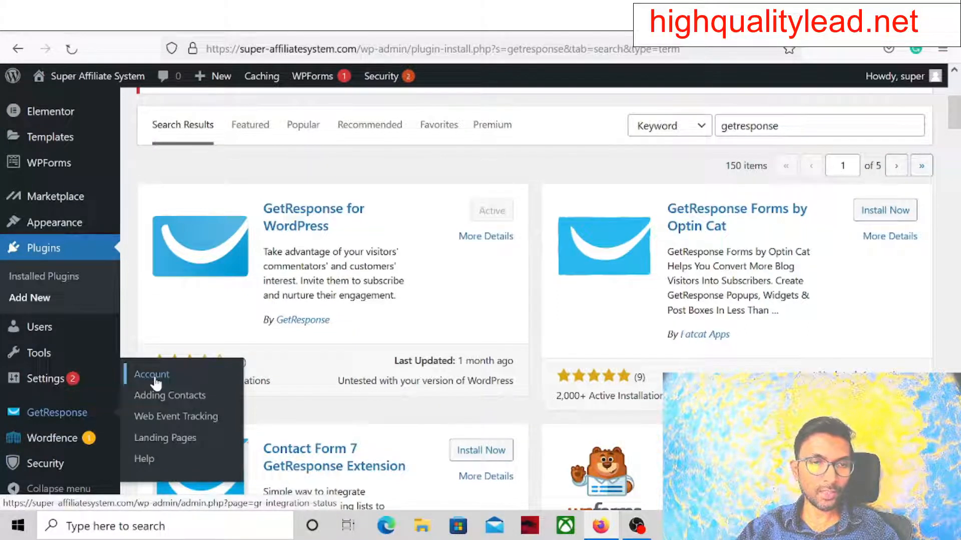
- Disconnect the GetResponse plugin's connected account from its Account settings and confirm
{"action": "left_click", "coordinate": [151, 374]}
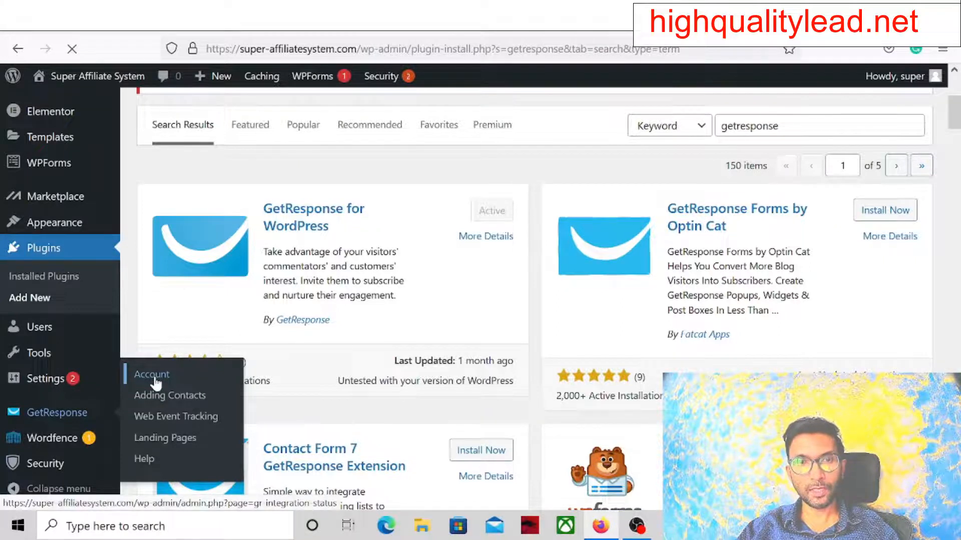
{"action": "left_click", "coordinate": [151, 374]}
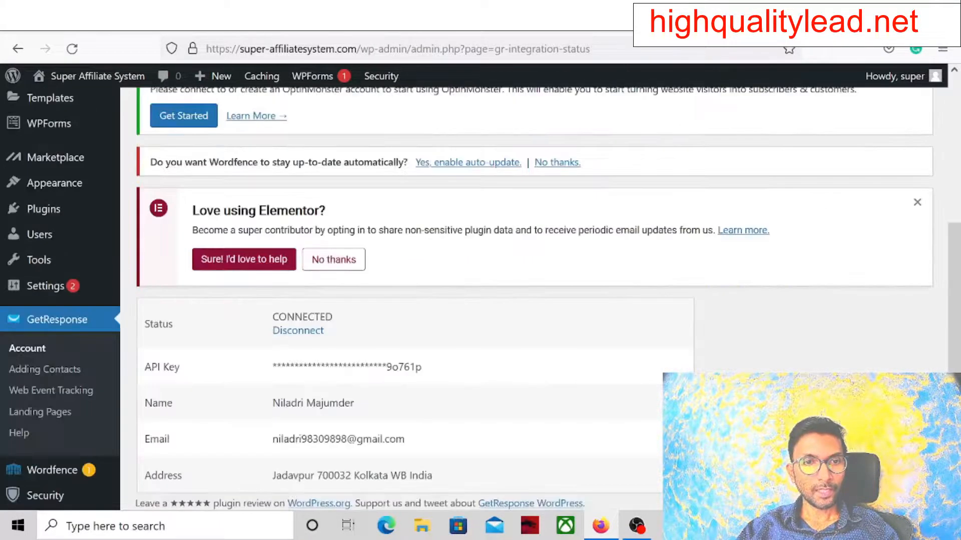
{"action": "left_click", "coordinate": [298, 330]}
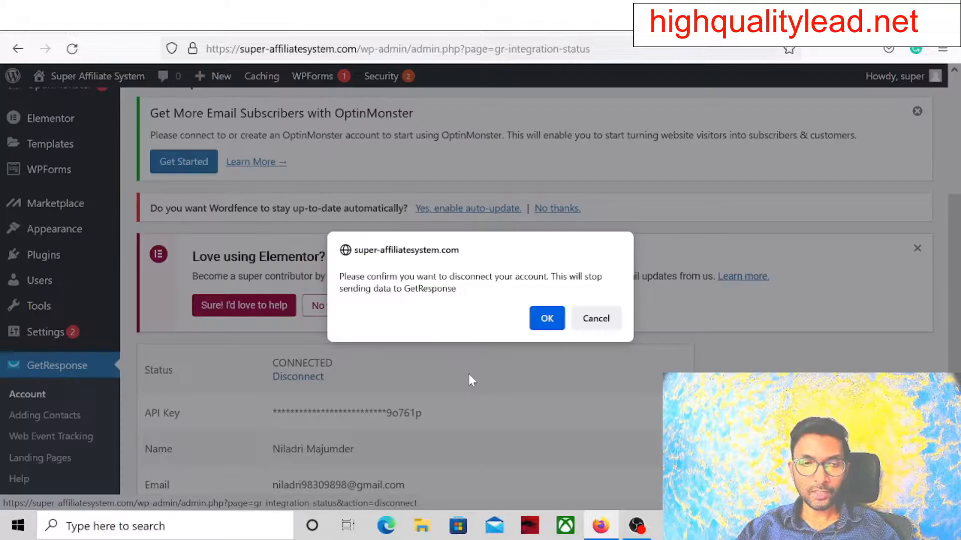
{"action": "left_click", "coordinate": [545, 318]}
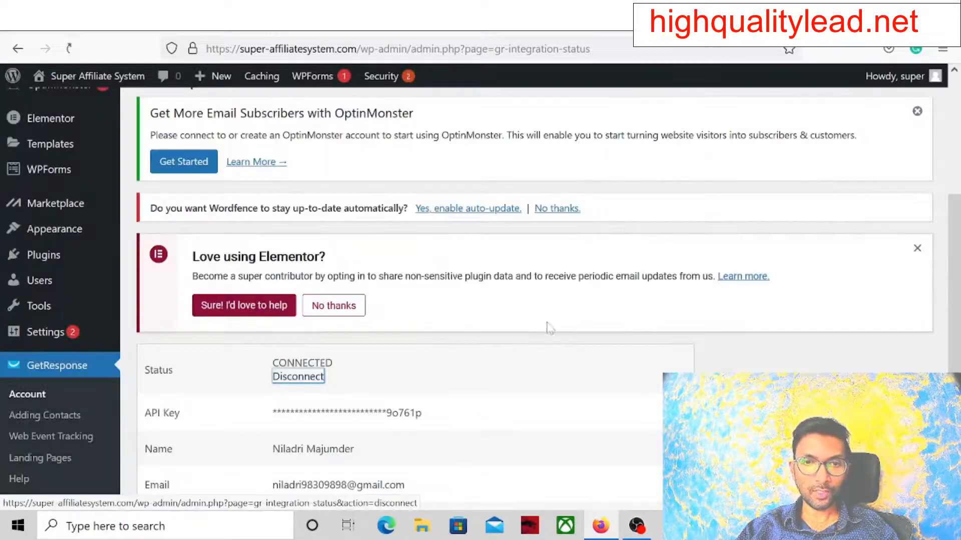
{"action": "left_click", "coordinate": [299, 376]}
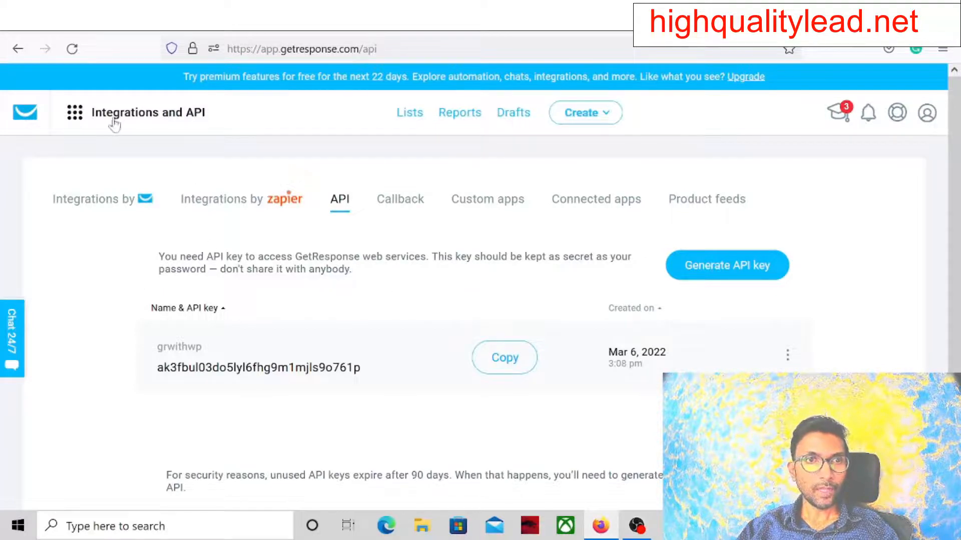
- Copy the grwithwp API key from GetResponse's Integrations and API section
{"action": "left_click", "coordinate": [74, 112]}
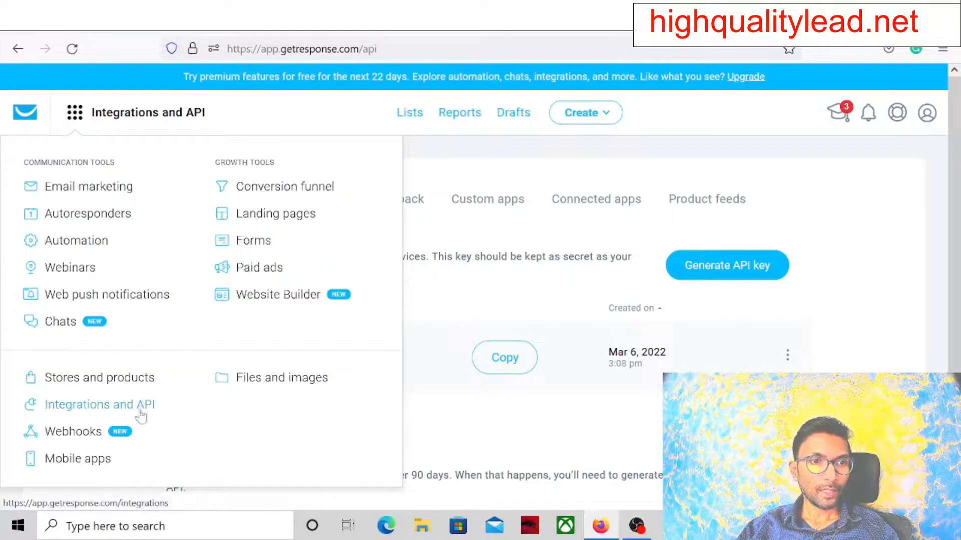
{"action": "left_click", "coordinate": [100, 404]}
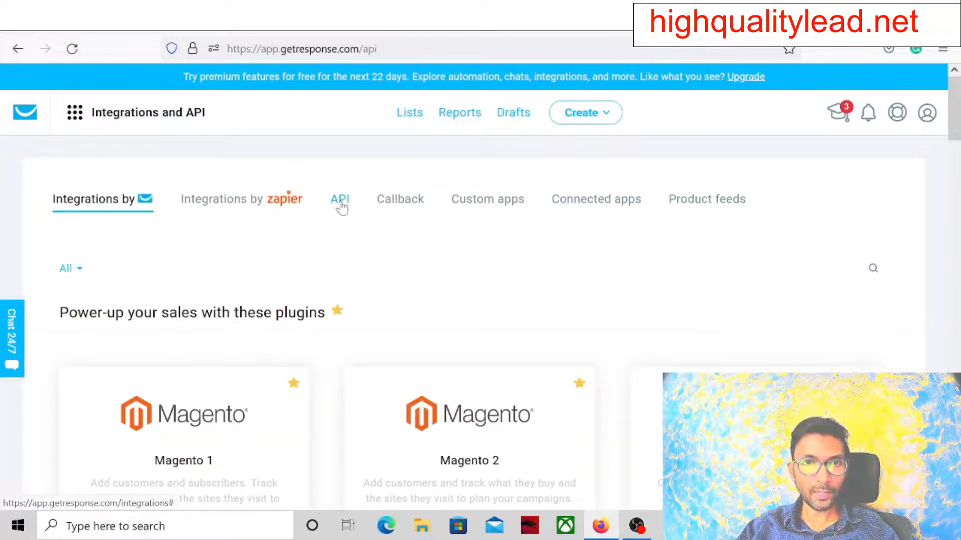
{"action": "left_click", "coordinate": [339, 198]}
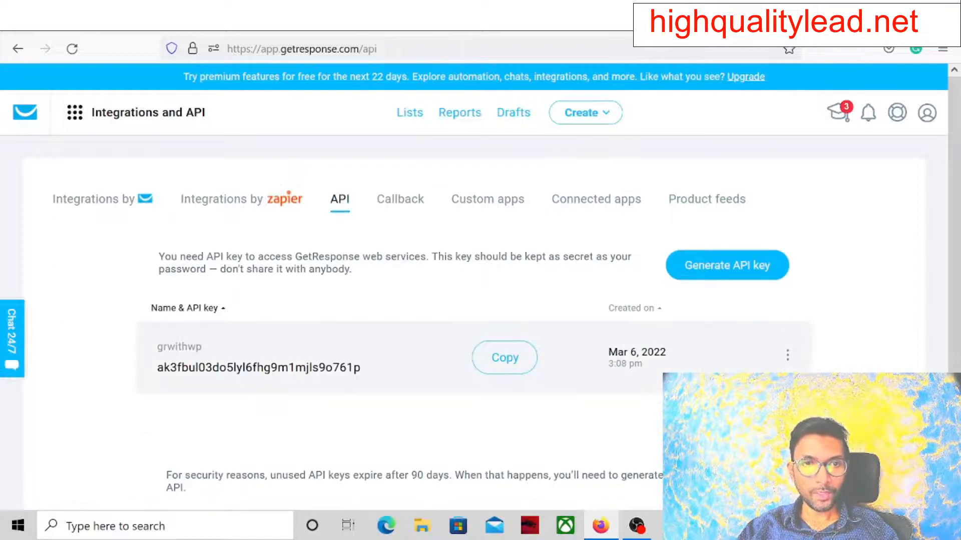
{"action": "left_click", "coordinate": [504, 357]}
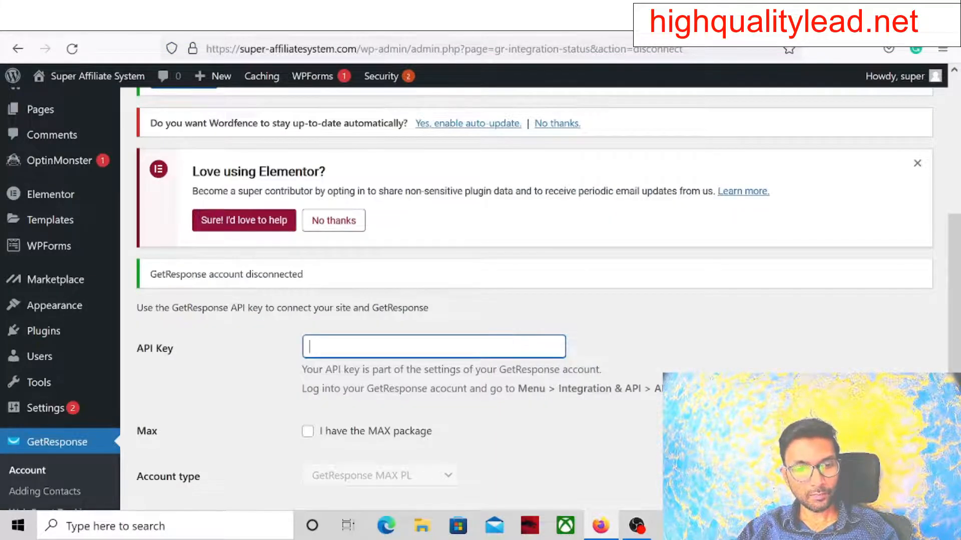
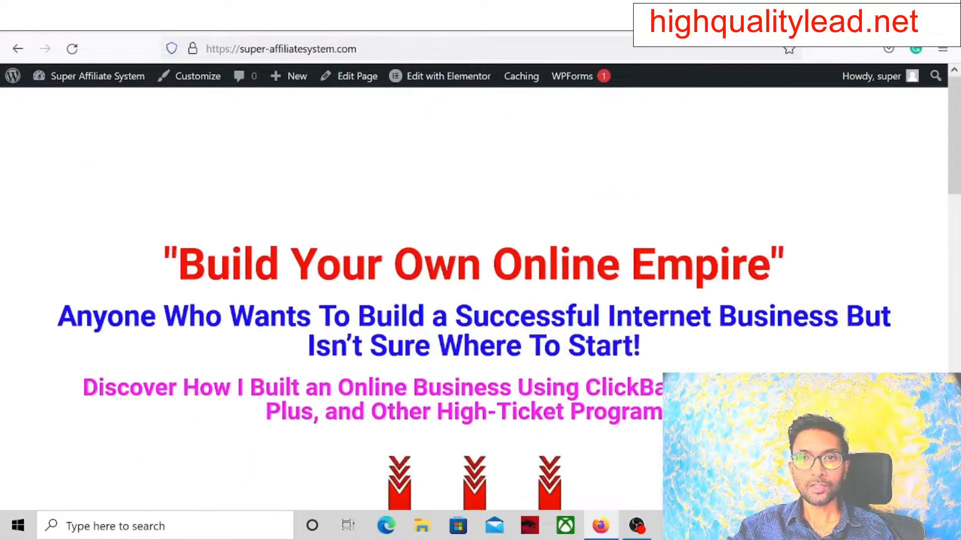
- Scroll the live homepage down to the footer, then trigger the free video course exit popup
{"action": "scroll", "scroll_direction": "down", "scroll_amount": 3}
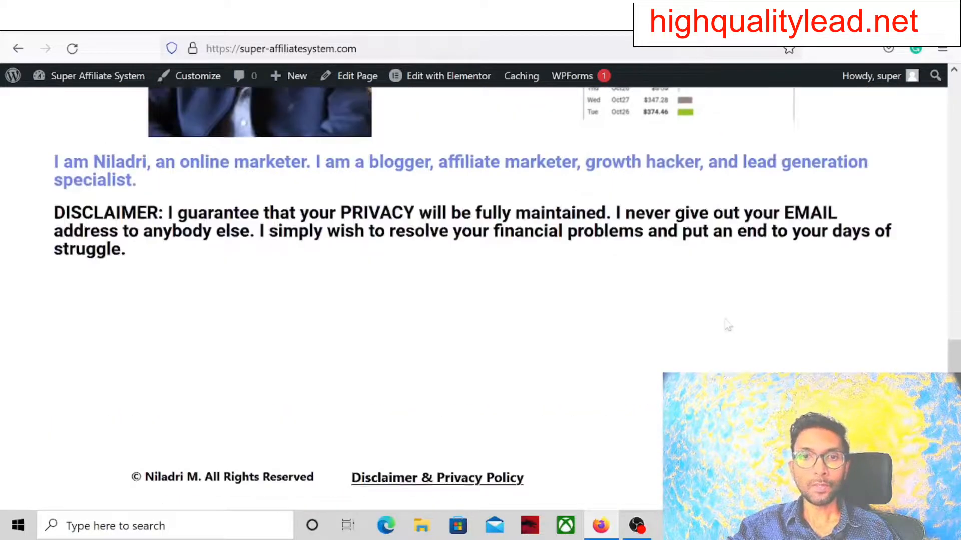
{"action": "scroll", "scroll_direction": "down", "scroll_amount": 3}
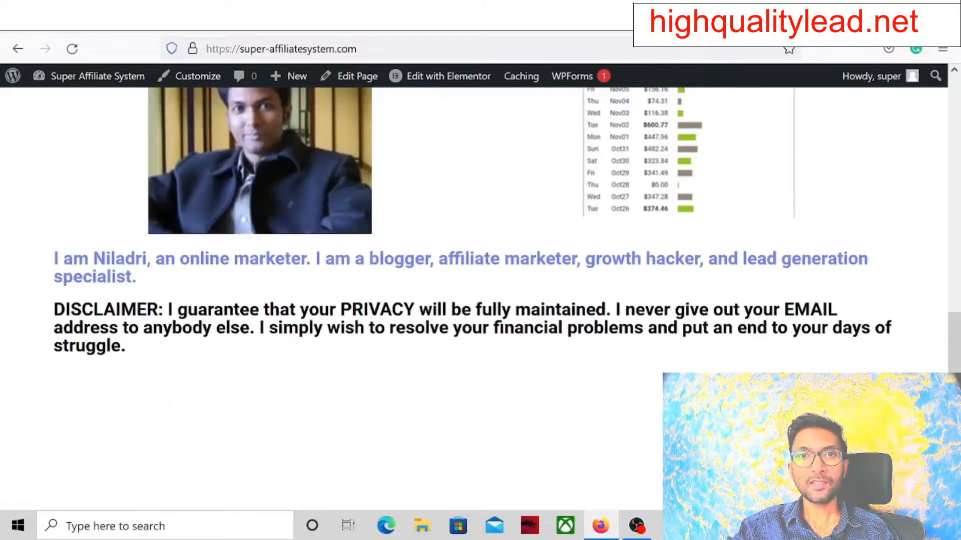
{"action": "scroll", "scroll_direction": "down", "scroll_amount": 3}
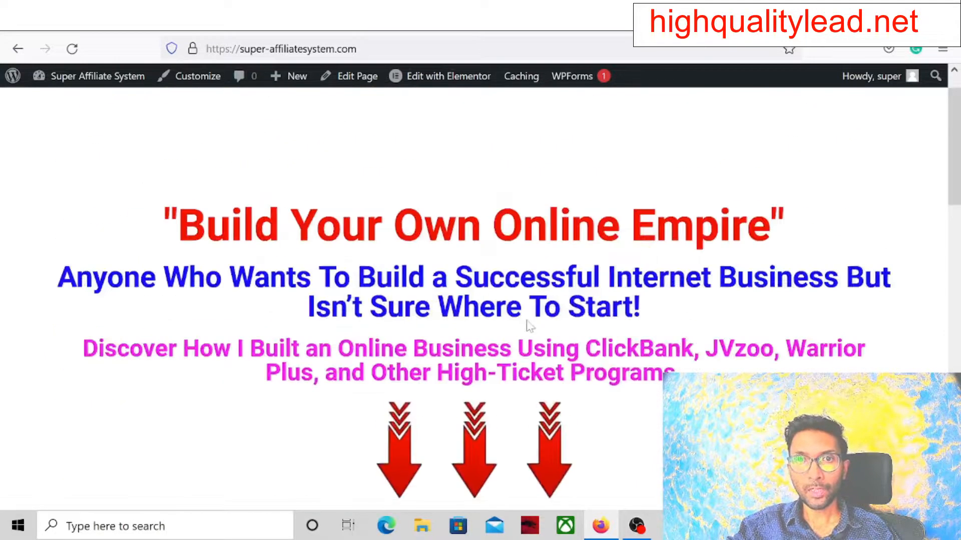
{"action": "scroll", "scroll_direction": "down", "scroll_amount": 3}
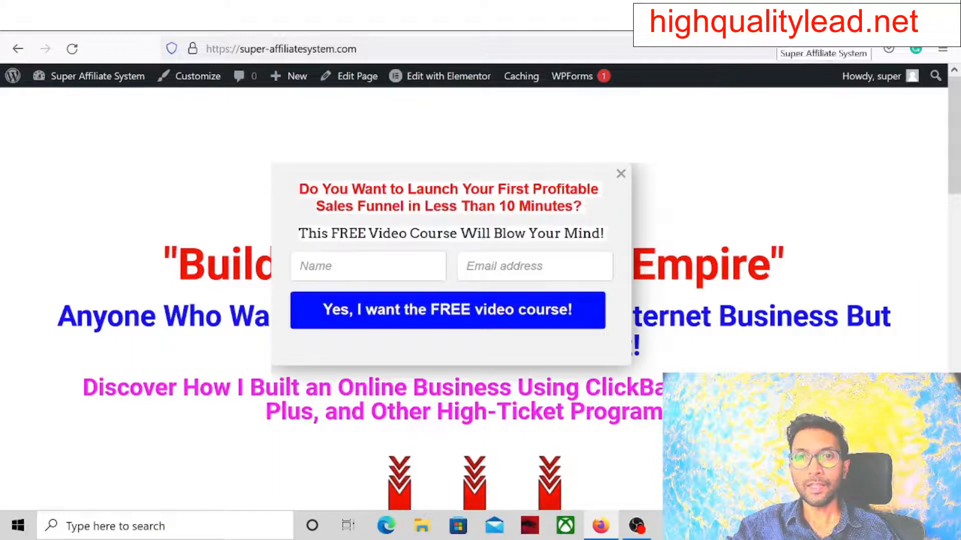
{"action": "mouse_move", "coordinate": [523, 223]}
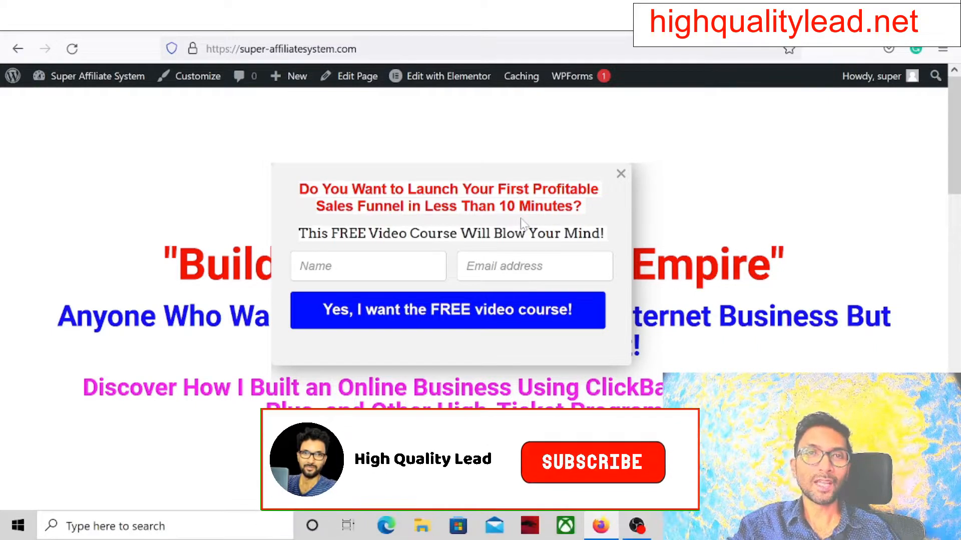
{"action": "left_click", "coordinate": [591, 462]}
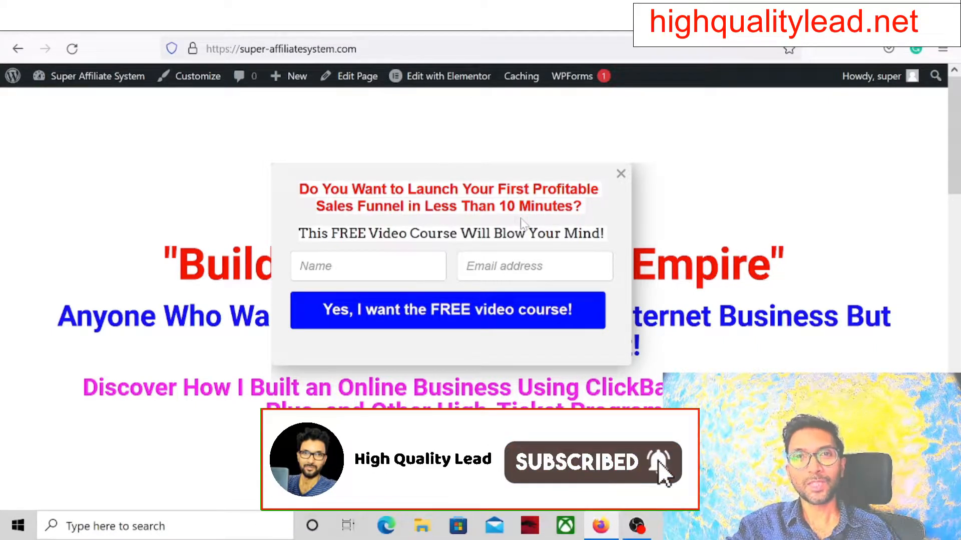